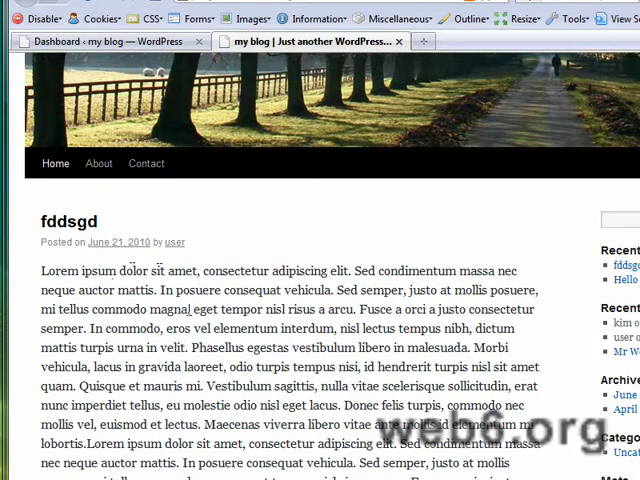
{"action": "mouse_move", "coordinate": [260, 230]}
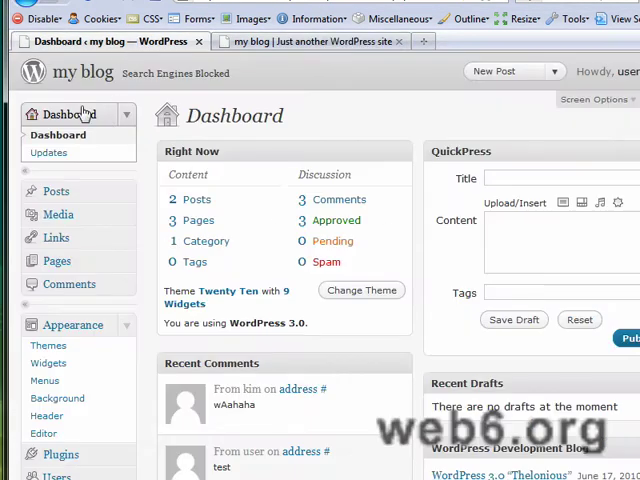
- Upload getAvatar.png through Set featured image while editing the fddsgd post
{"action": "left_click", "coordinate": [55, 191]}
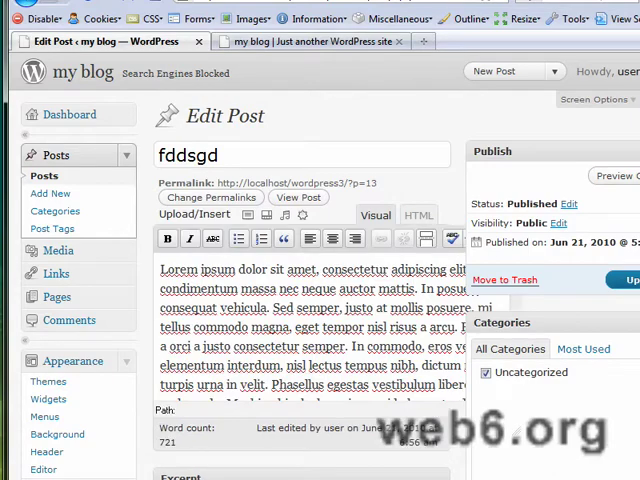
{"action": "scroll", "scroll_direction": "down", "scroll_amount": 3}
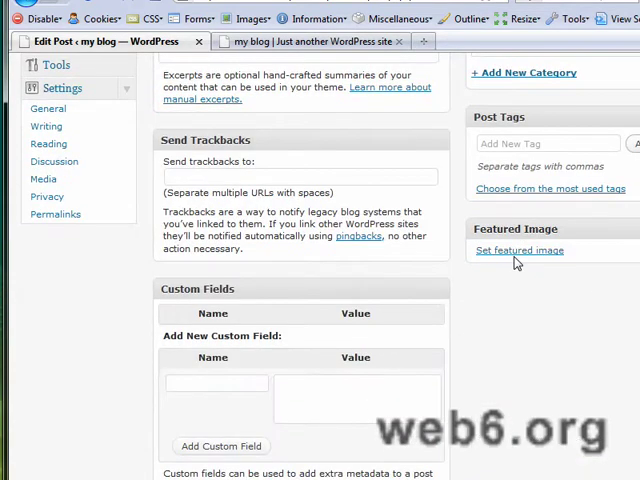
{"action": "left_click", "coordinate": [519, 250]}
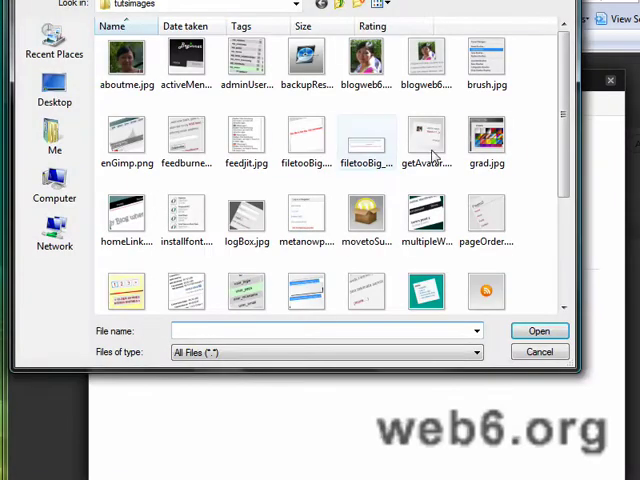
{"action": "left_click", "coordinate": [426, 135]}
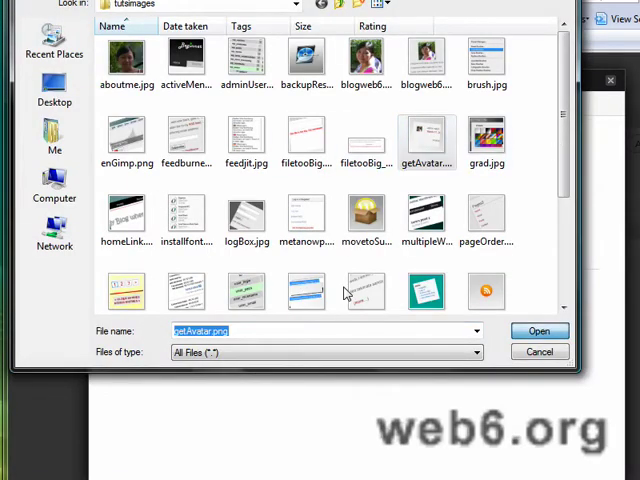
{"action": "left_click", "coordinate": [539, 331]}
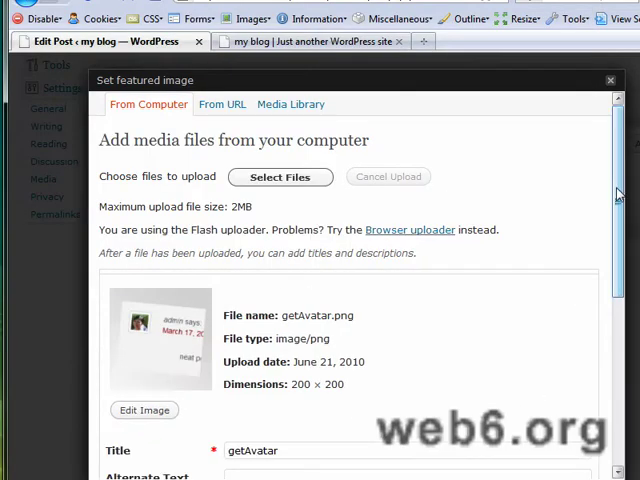
- Apply the uploaded getAvatar image as the fddsgd featured image and close the dialog
{"action": "scroll", "scroll_direction": "down", "scroll_amount": 3}
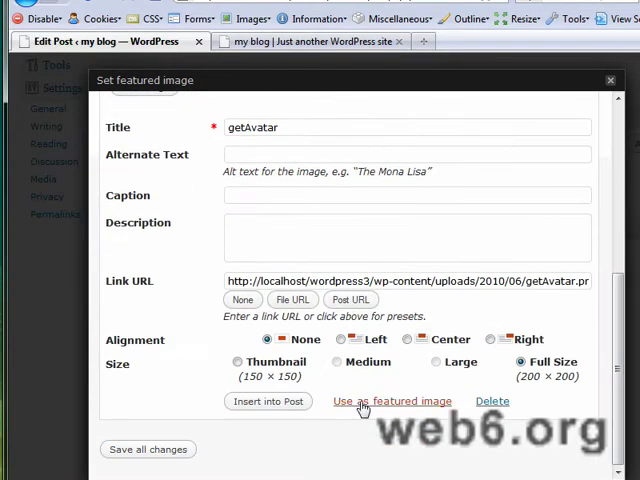
{"action": "left_click", "coordinate": [391, 401]}
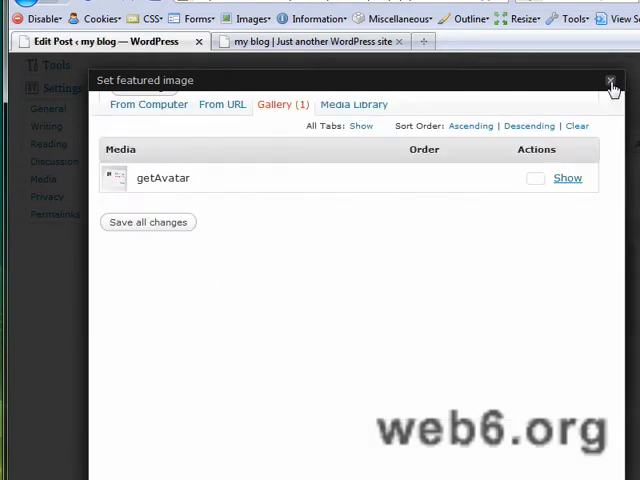
{"action": "left_click", "coordinate": [610, 80]}
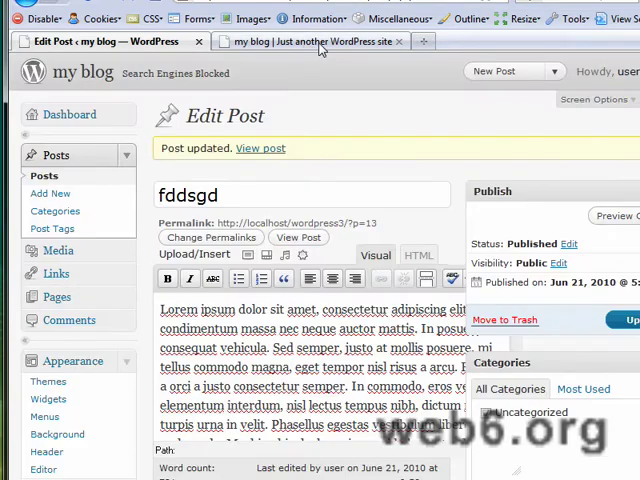
{"action": "left_click", "coordinate": [310, 41]}
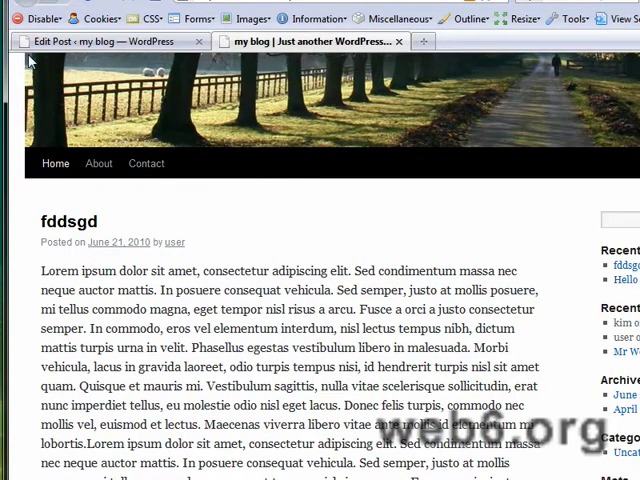
{"action": "mouse_move", "coordinate": [278, 113]}
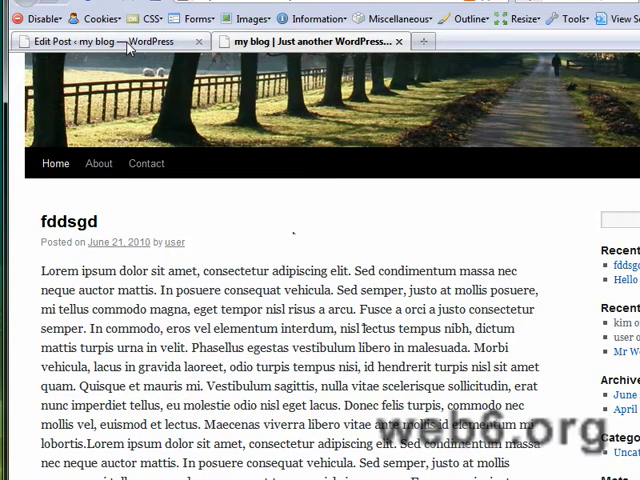
{"action": "left_click", "coordinate": [105, 41]}
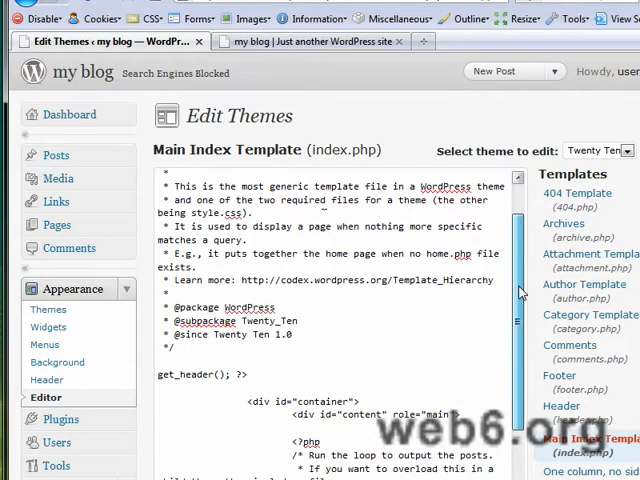
- Find get_template_part('loop') in index.php, then open loop.php from the Templates list
{"action": "scroll", "scroll_direction": "down", "scroll_amount": 3}
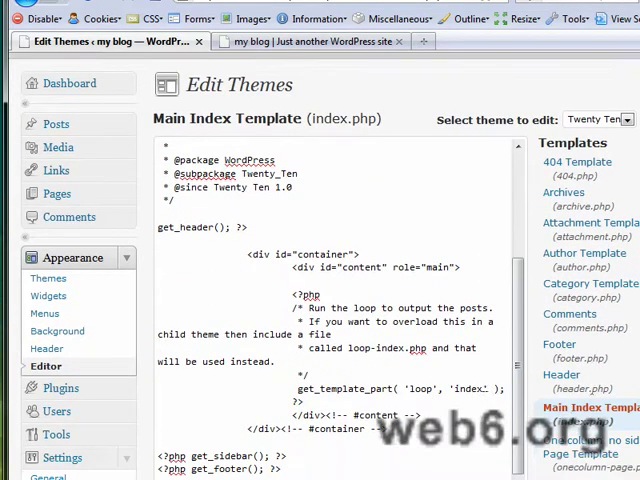
{"action": "scroll", "scroll_direction": "down", "scroll_amount": 3}
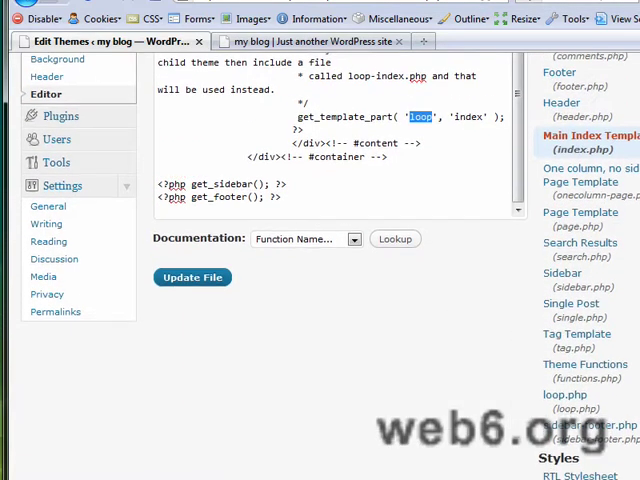
{"action": "scroll", "scroll_direction": "down", "scroll_amount": 3}
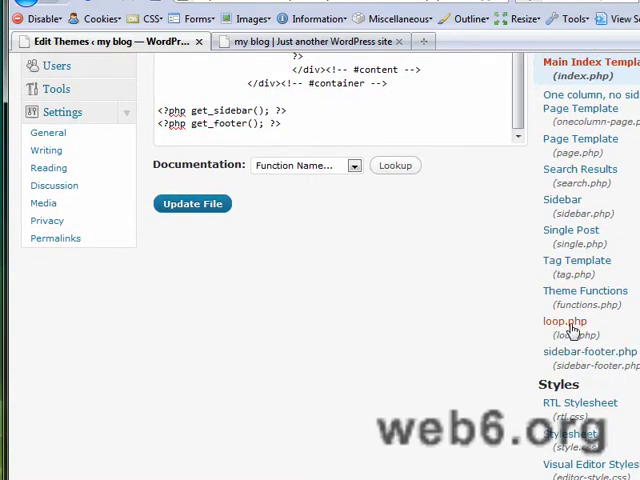
{"action": "left_click", "coordinate": [564, 321]}
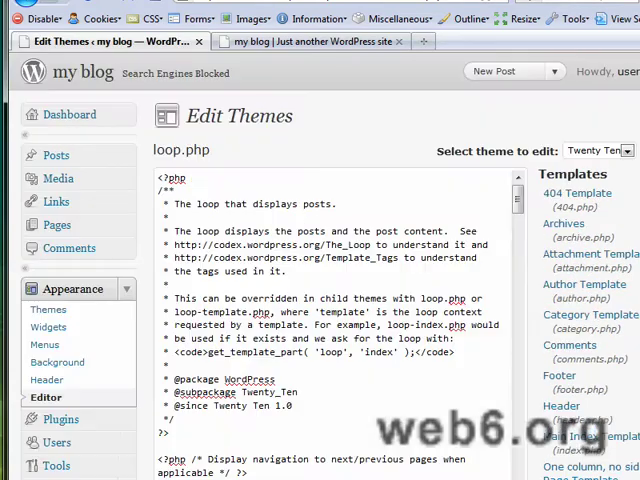
{"action": "scroll", "scroll_direction": "down", "scroll_amount": 3}
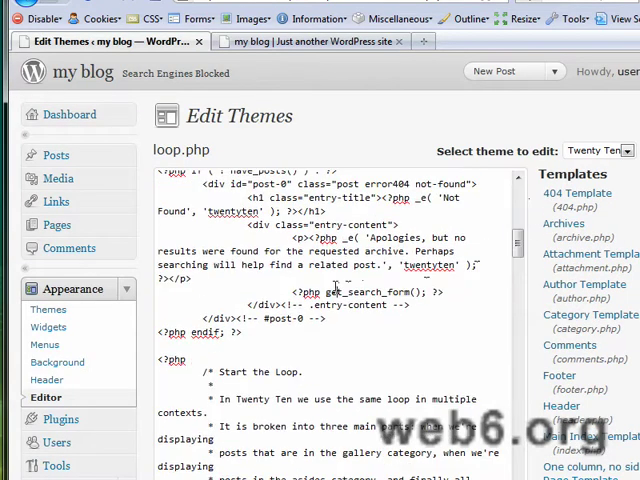
{"action": "key", "text": "ctrl+a"}
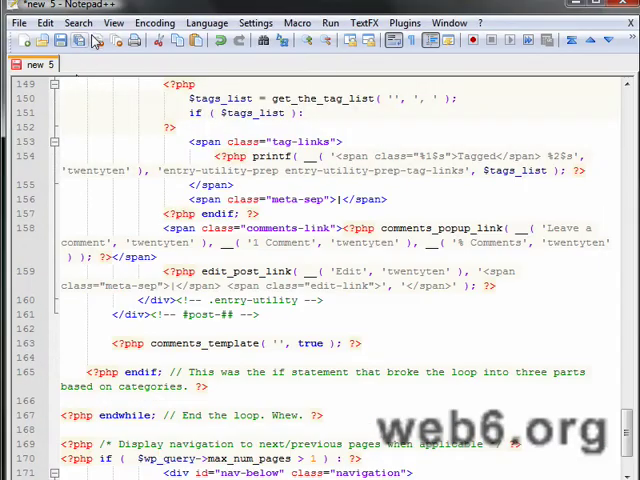
- Search the loop code for '<entry-content' to jump to that div
{"action": "key", "text": "Ctrl+f"}
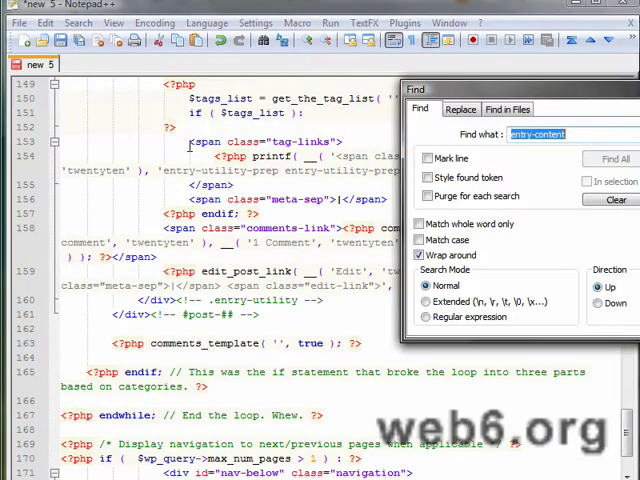
{"action": "type", "text": "<"}
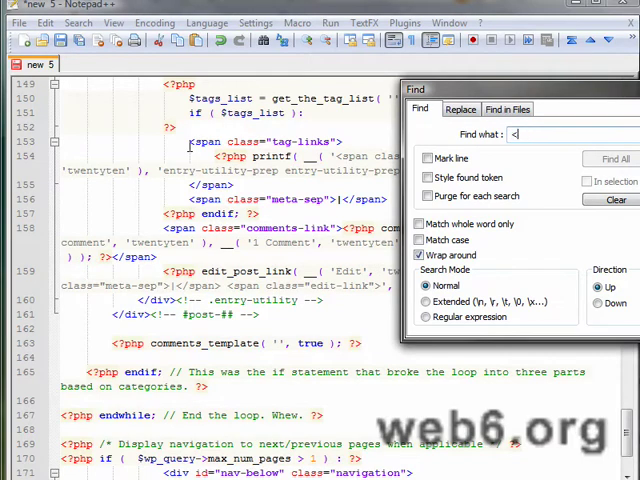
{"action": "type", "text": "entry"}
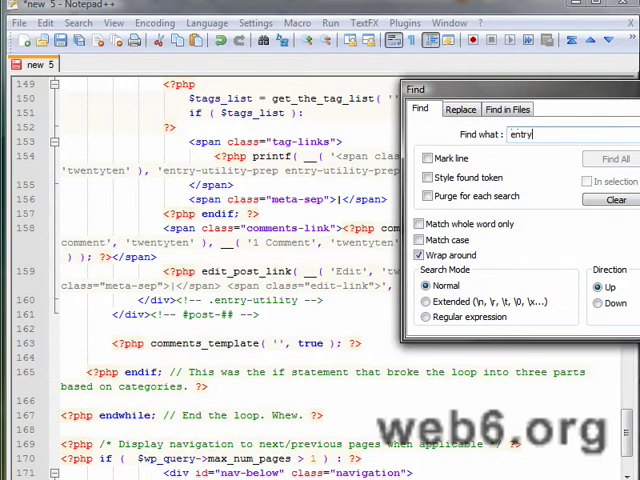
{"action": "type", "text": "-content"}
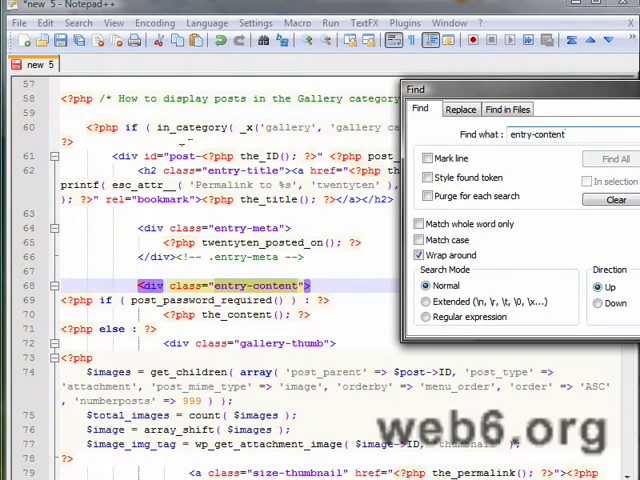
{"action": "left_click", "coordinate": [600, 158]}
{"action": "type", "text": "<?php"}
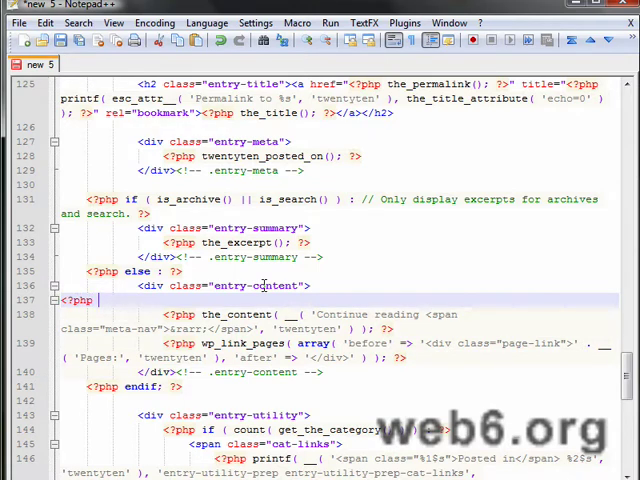
- Type '<?php the_post_thumbnail()' on the line inside the entry-content div
{"action": "type", "text": "the_post_thumbnail"}
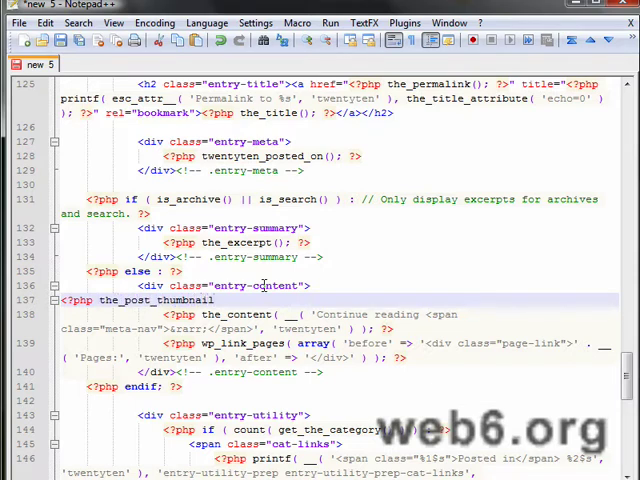
{"action": "type", "text": "()"}
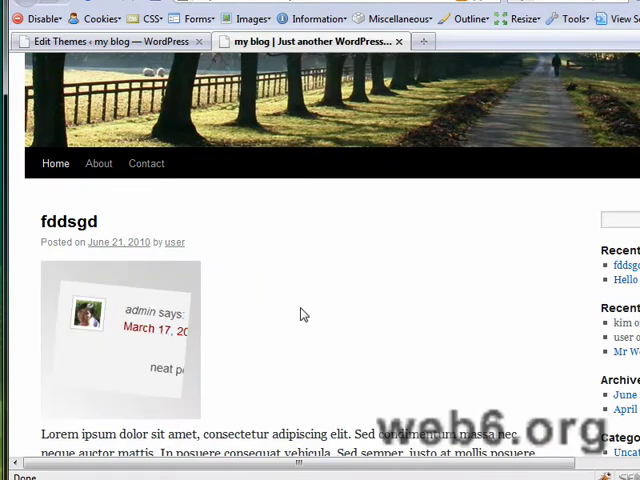
- Check the thumbnail's attachment-post-thumbnail class and 200×198 size, then bring up the CSS tools
{"action": "scroll", "scroll_direction": "down", "scroll_amount": 3}
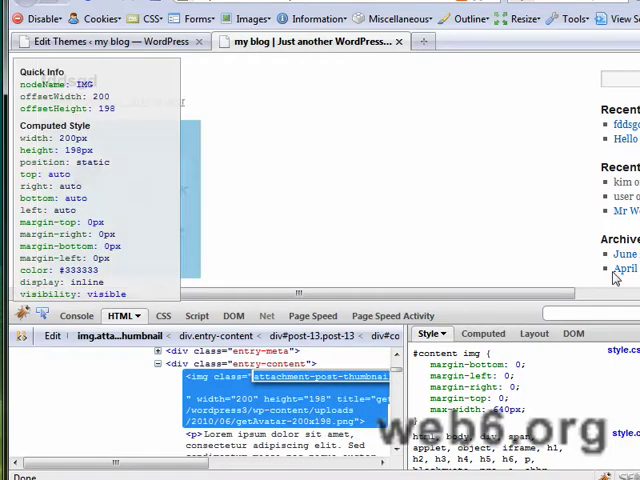
{"action": "left_click", "coordinate": [151, 18]}
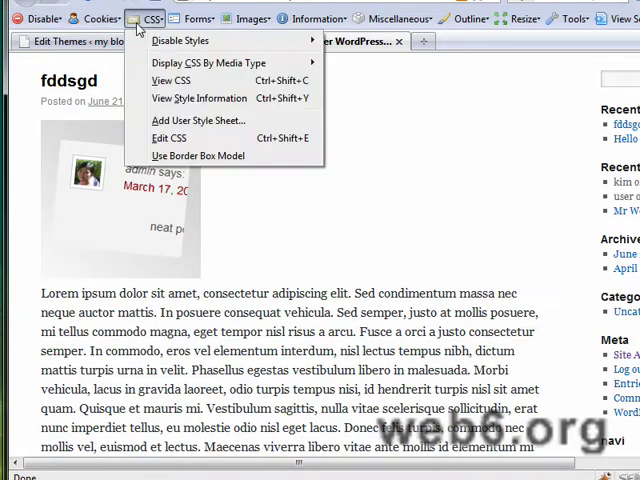
- Add .attachment-post-thumbnail with 200px width/height, padding 0 20px 20px 0, float left
{"action": "left_click", "coordinate": [170, 137]}
{"action": "type", "text": ".attachment-post-thumbnail"}
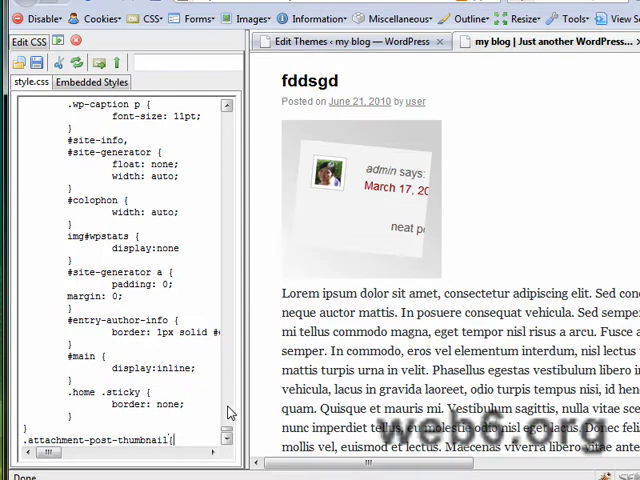
{"action": "type", "text": "{width:200px; height:200px;"}
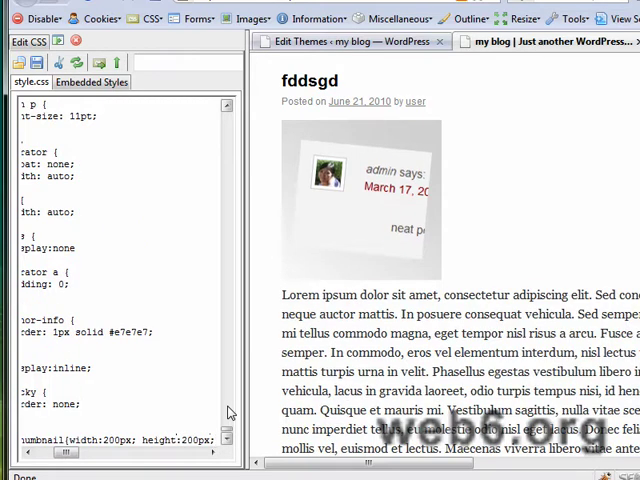
{"action": "scroll", "scroll_direction": "right", "scroll_amount": 3}
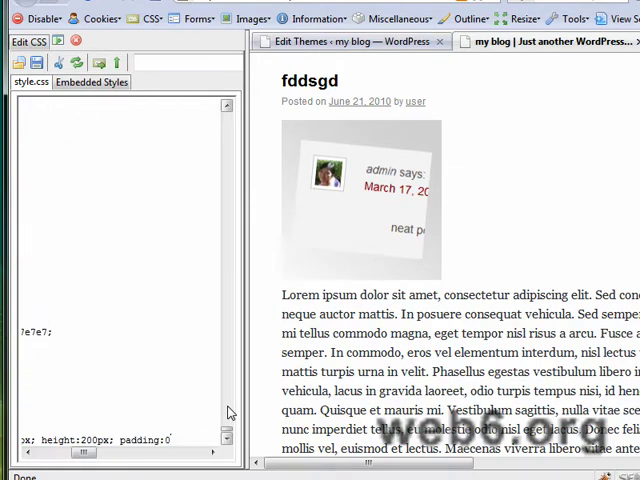
{"action": "type", "text": "20"}
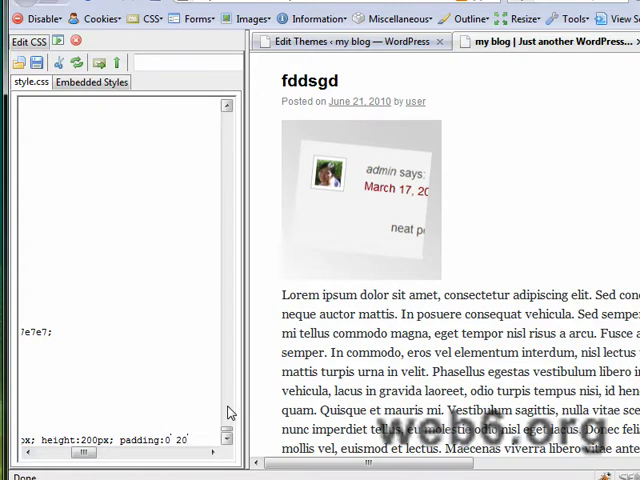
{"action": "type", "text": "px 20px 0"}
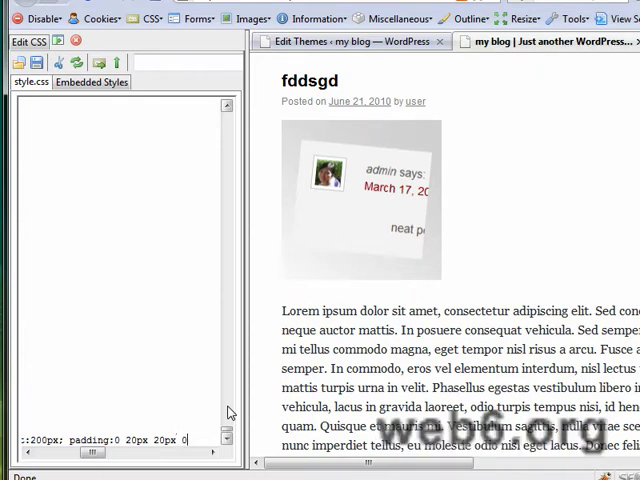
{"action": "type", "text": ";"}
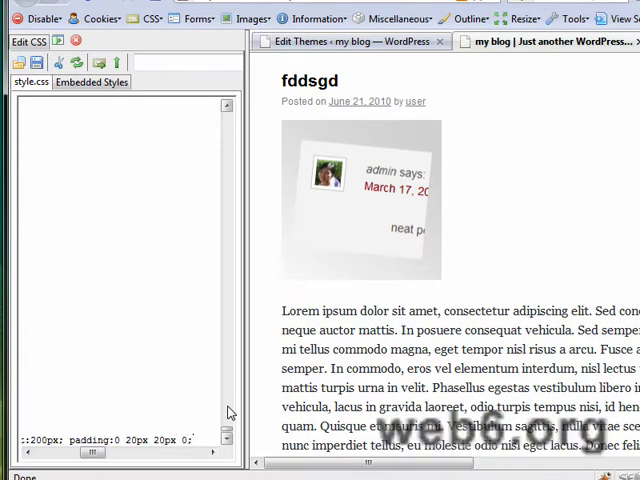
{"action": "type", "text": "float"}
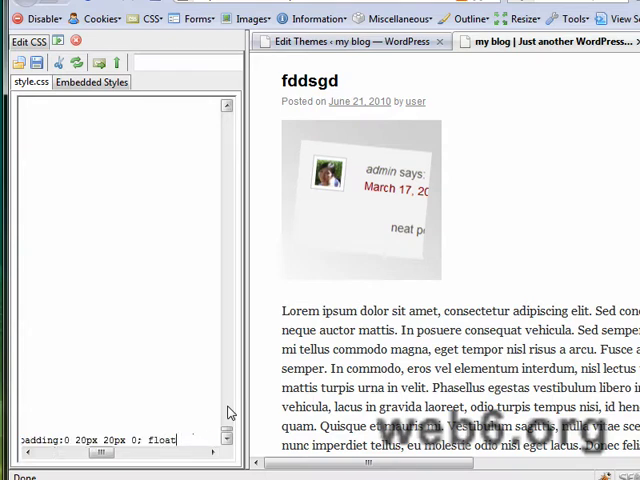
{"action": "type", "text": ":le"}
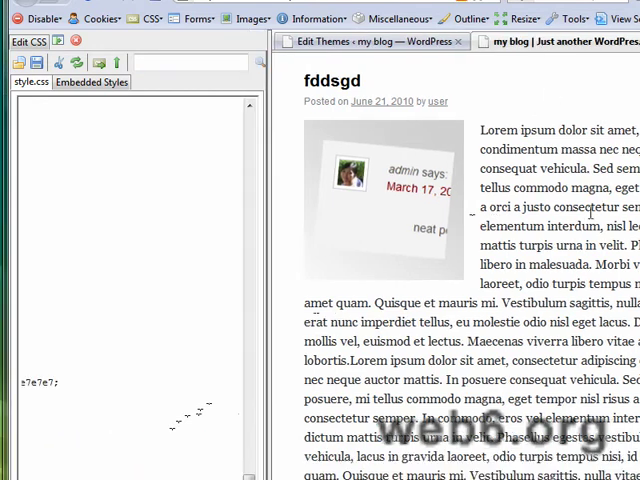
{"action": "mouse_move", "coordinate": [470, 126]}
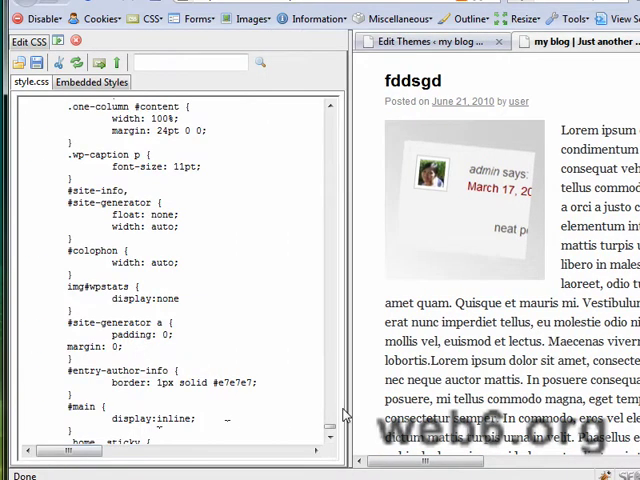
- Change the thumbnail rule's padding to 10px 20px 10px 0 in the Edit CSS sidebar
{"action": "scroll", "scroll_direction": "down", "scroll_amount": 3}
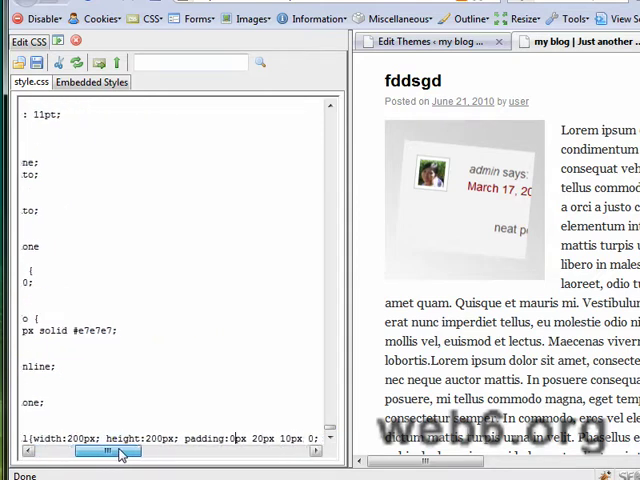
{"action": "left_click_drag", "start_coordinate": [108, 451], "coordinate": [108, 451]}
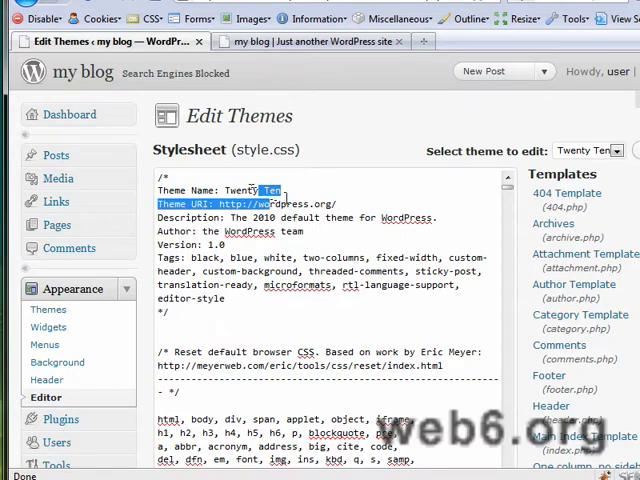
- Paste the attachment-post-thumbnail rule at the end of Twenty Ten's style.css
{"action": "scroll", "scroll_direction": "down", "scroll_amount": 3}
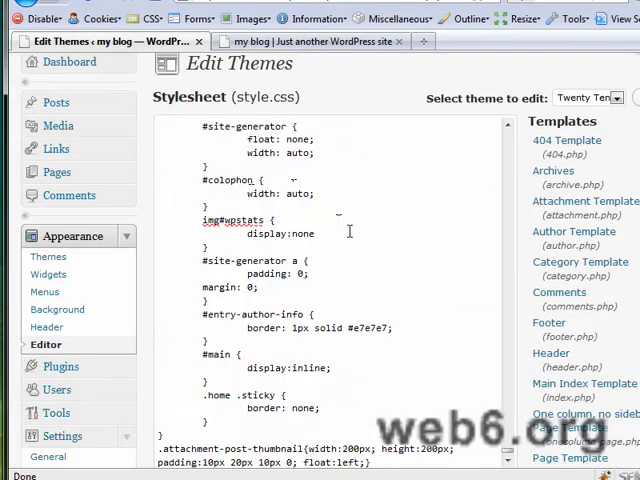
{"action": "scroll", "scroll_direction": "down", "scroll_amount": 3}
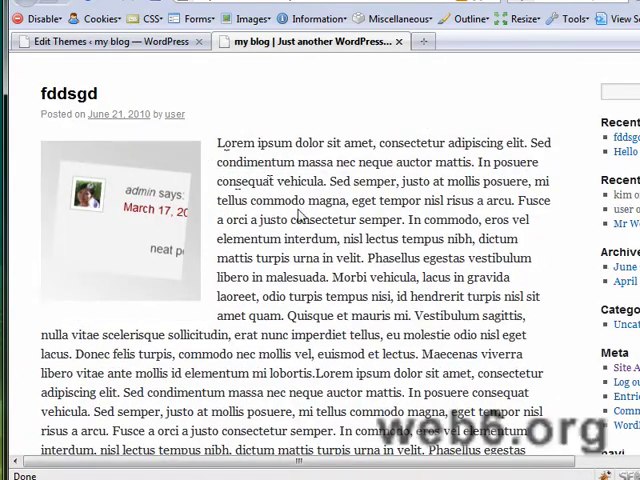
{"action": "mouse_move", "coordinate": [203, 240]}
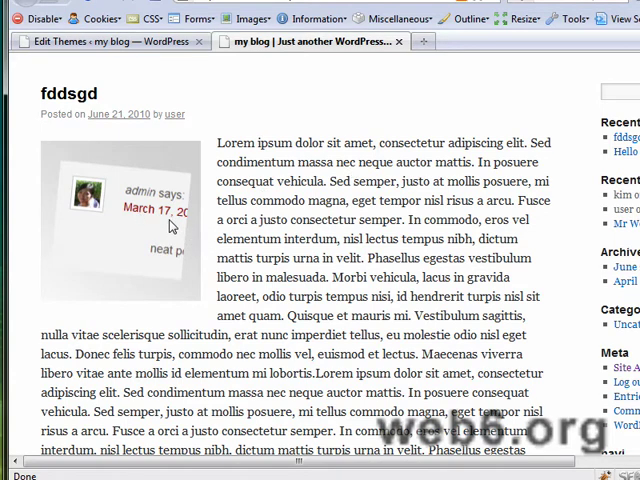
{"action": "mouse_move", "coordinate": [143, 190]}
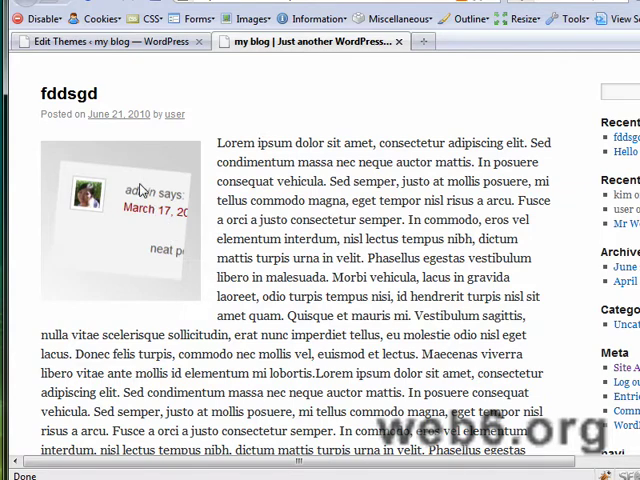
{"action": "mouse_move", "coordinate": [173, 207]}
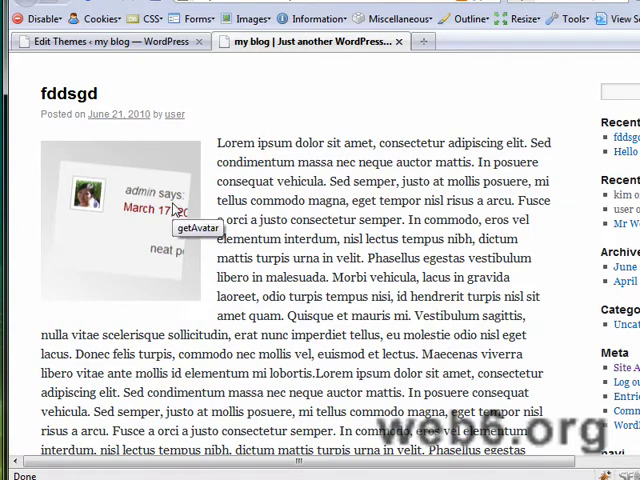
{"action": "mouse_move", "coordinate": [257, 195]}
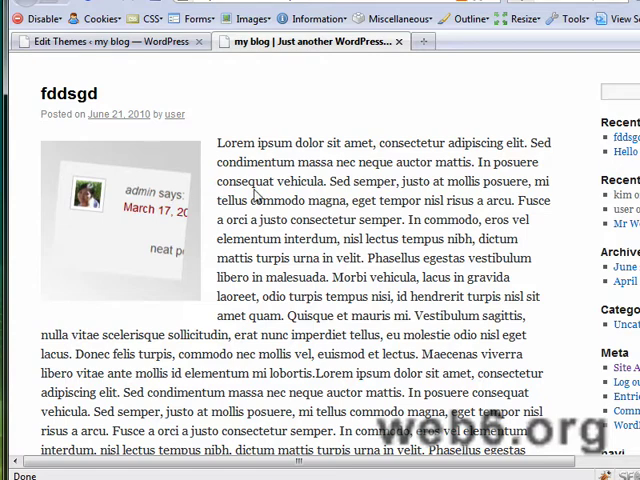